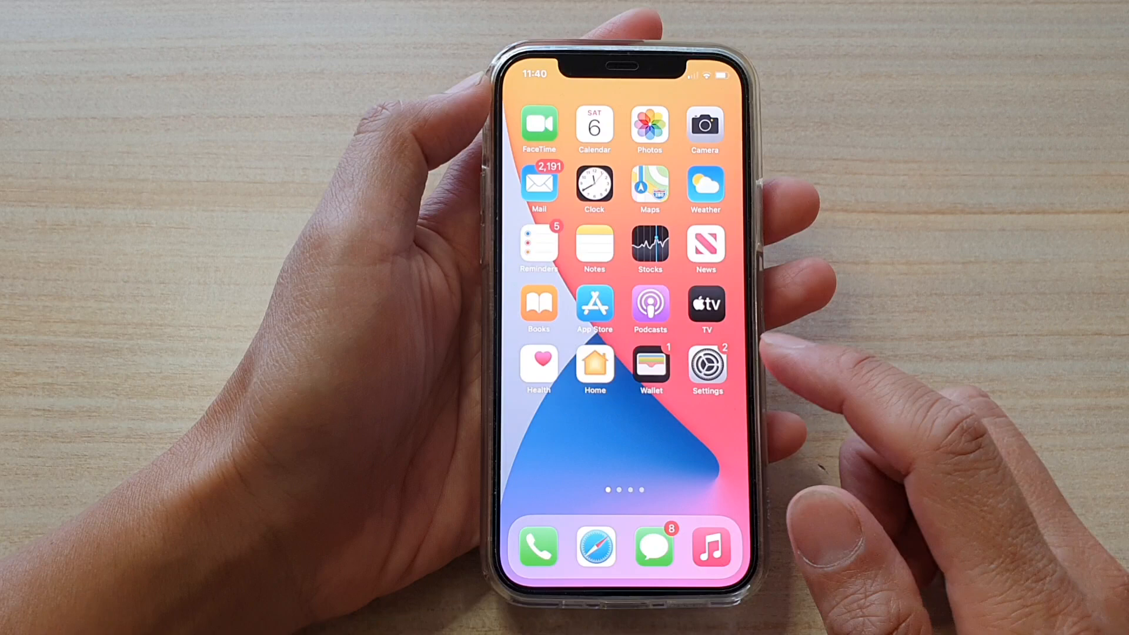
Step: Go into Settings and reach the Accessibility page's General section
click(705, 366)
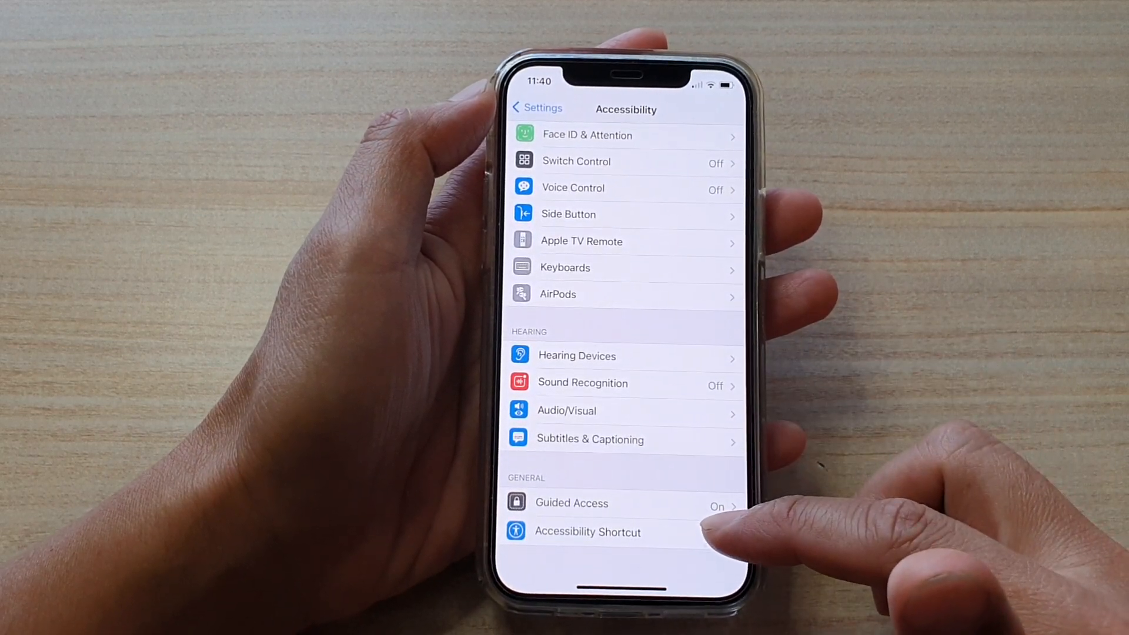
Step: Enter the Accessibility Shortcut page listing the toggleable features
click(587, 531)
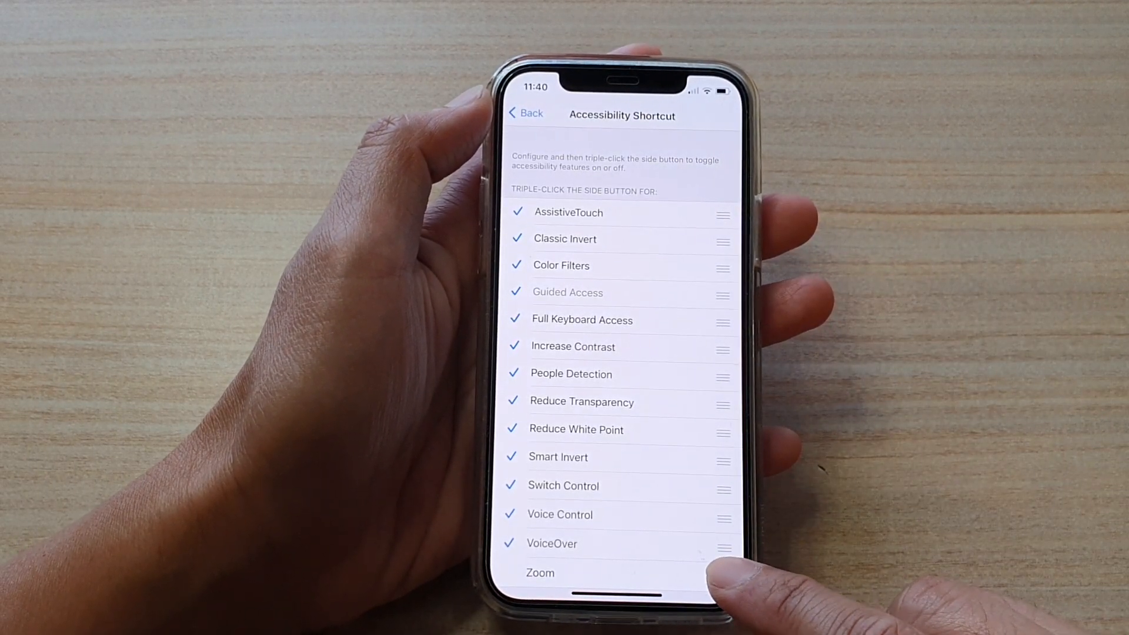
drag(724, 573, 724, 312)
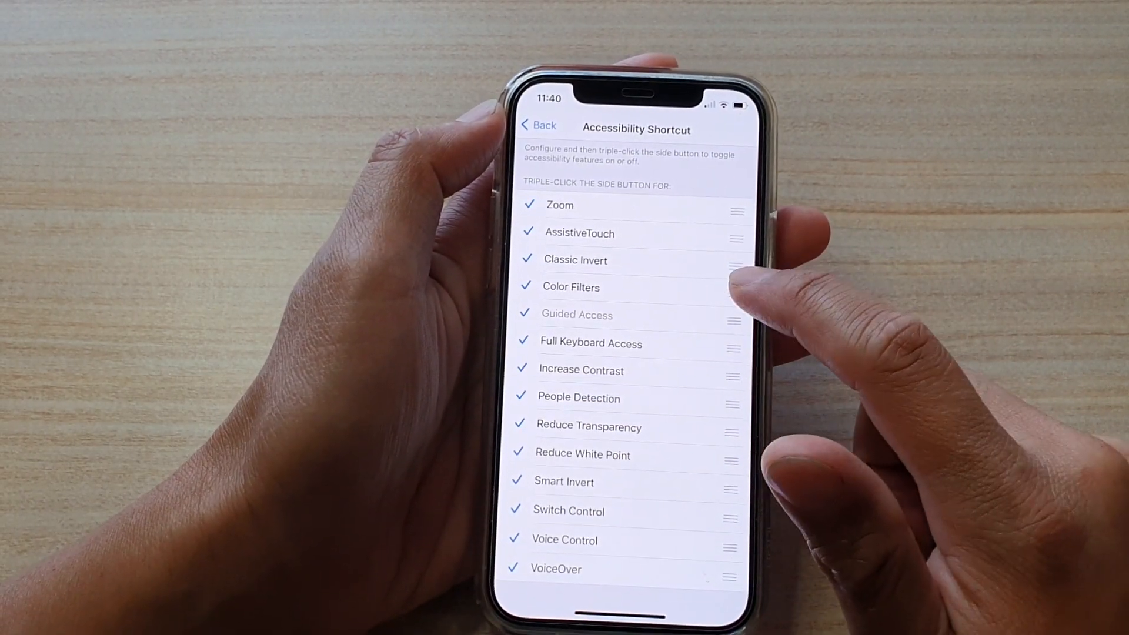
Step: Move Color Filters up to second place, directly below Zoom
drag(733, 287, 732, 233)
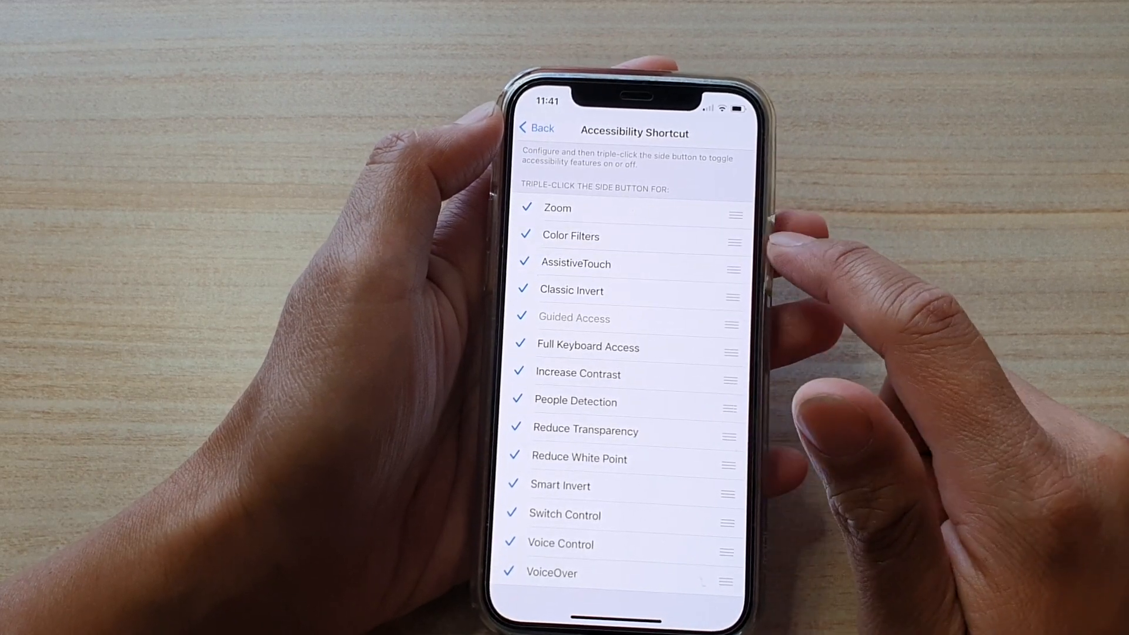